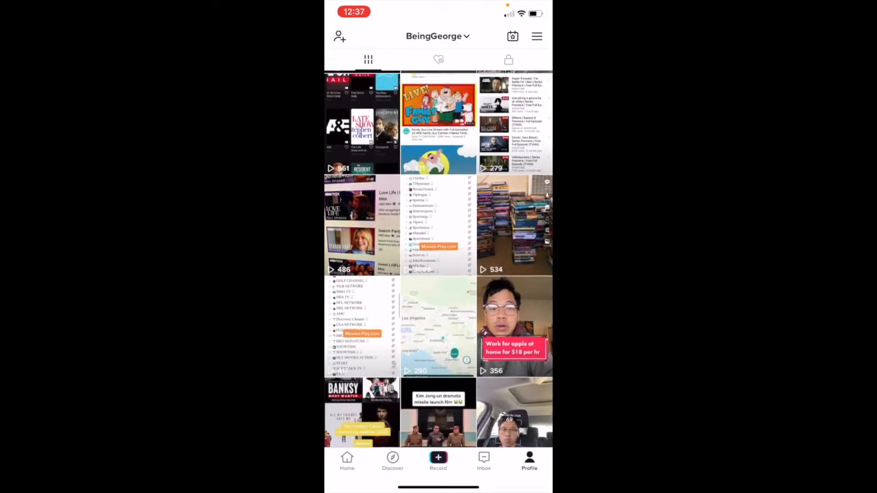
Scroll down through the TikTok profile's video grid.
{"action": "scroll", "scroll_direction": "down", "scroll_amount": 3}
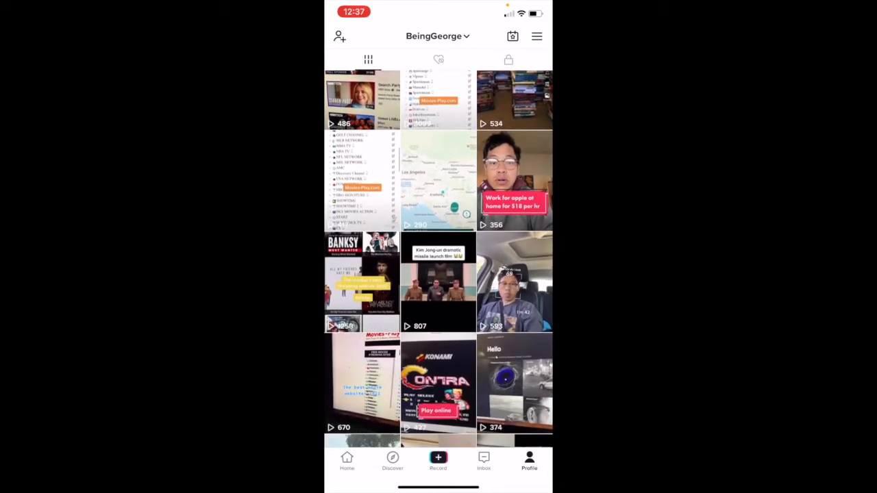
{"action": "scroll", "scroll_direction": "down", "scroll_amount": 3}
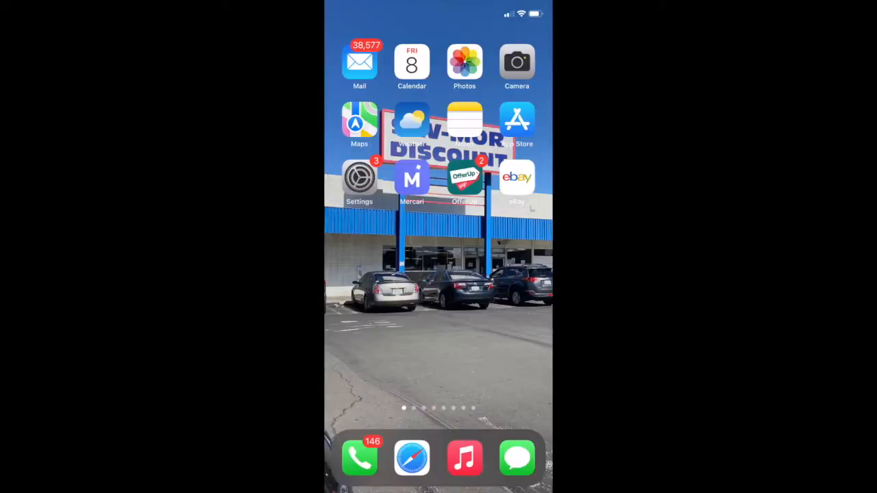
Skew the TikTok screen recording with the vertical perspective slider in Photos and keep the edit with Done.
{"action": "left_click", "coordinate": [463, 62]}
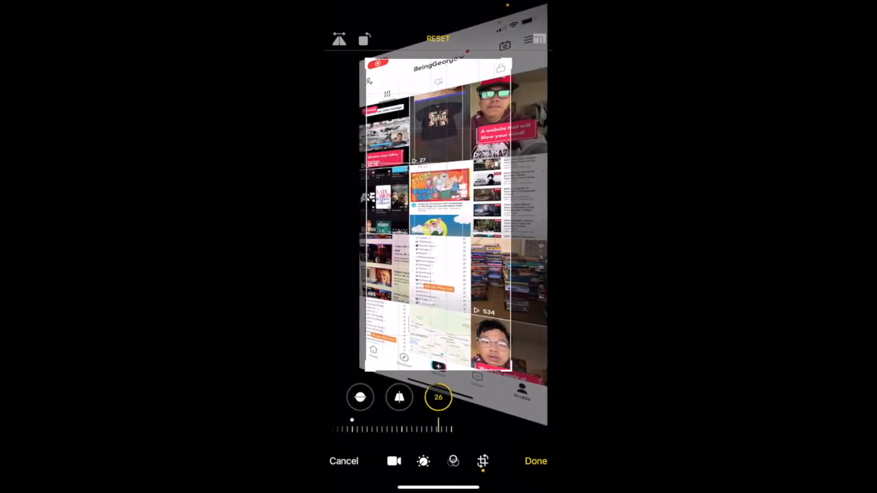
{"action": "left_click", "coordinate": [536, 460]}
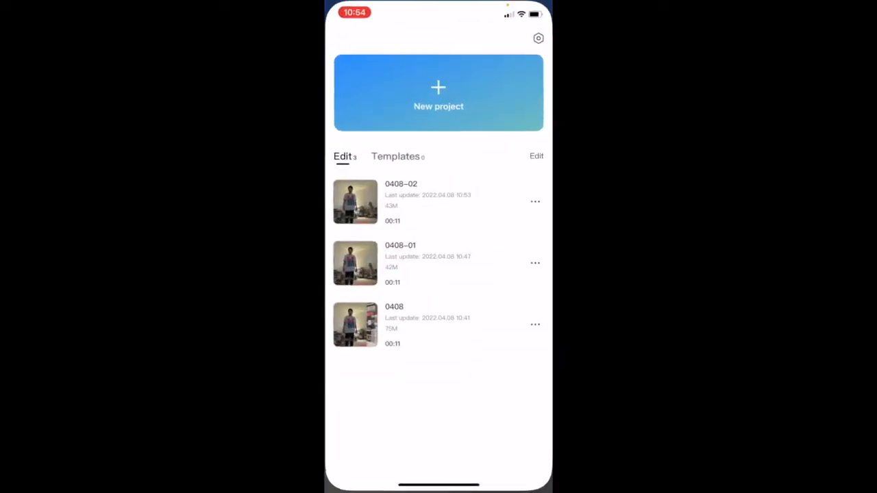
Add the skewed profile screen recording from Videos into the CapCut project as an overlay.
{"action": "left_click", "coordinate": [439, 93]}
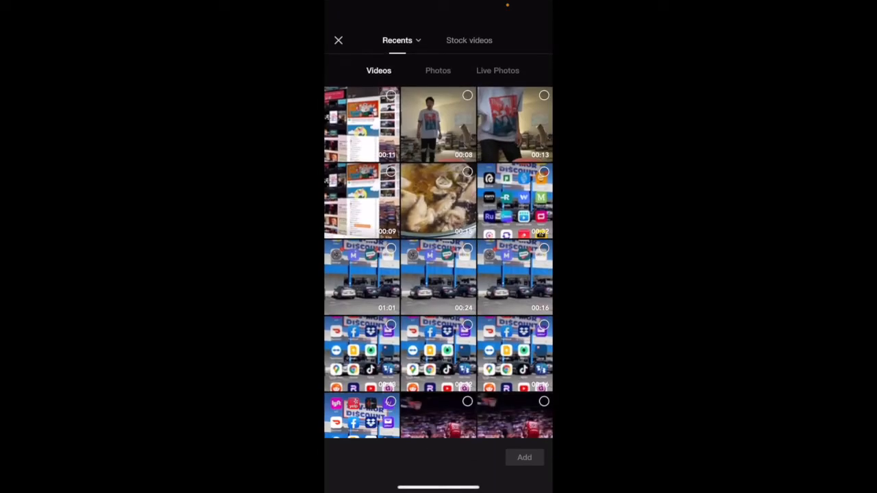
{"action": "left_click", "coordinate": [438, 125]}
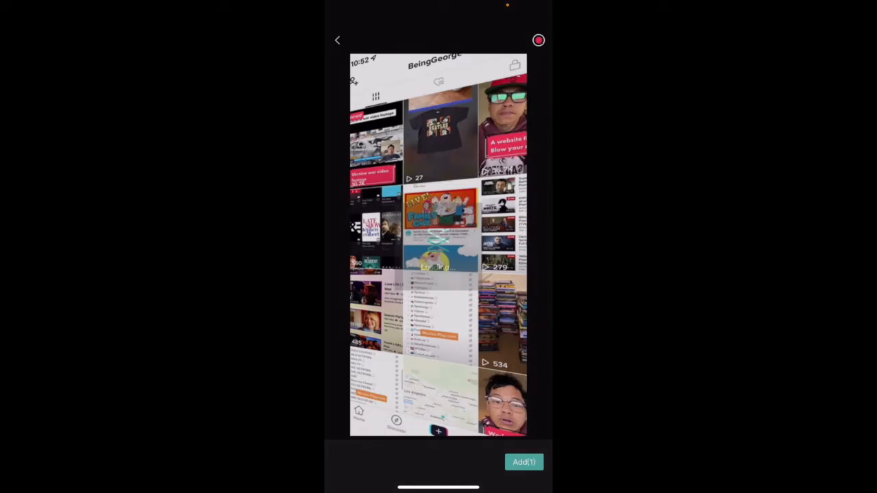
{"action": "left_click", "coordinate": [441, 213]}
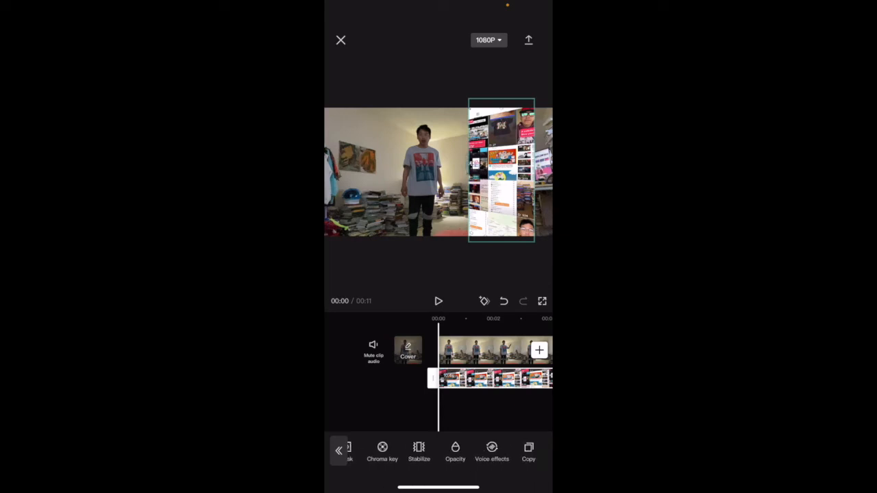
Scroll the overlay clip's bottom toolbar to reveal more editing options.
{"action": "scroll", "scroll_direction": "left", "scroll_amount": 3}
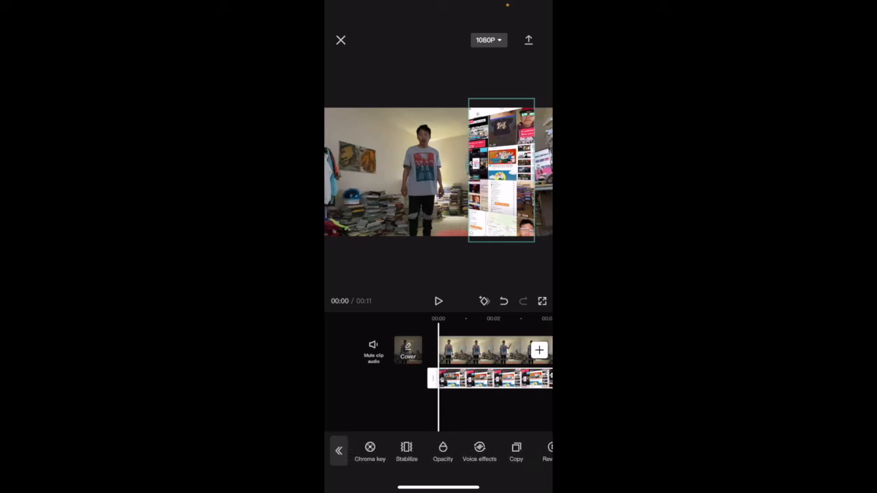